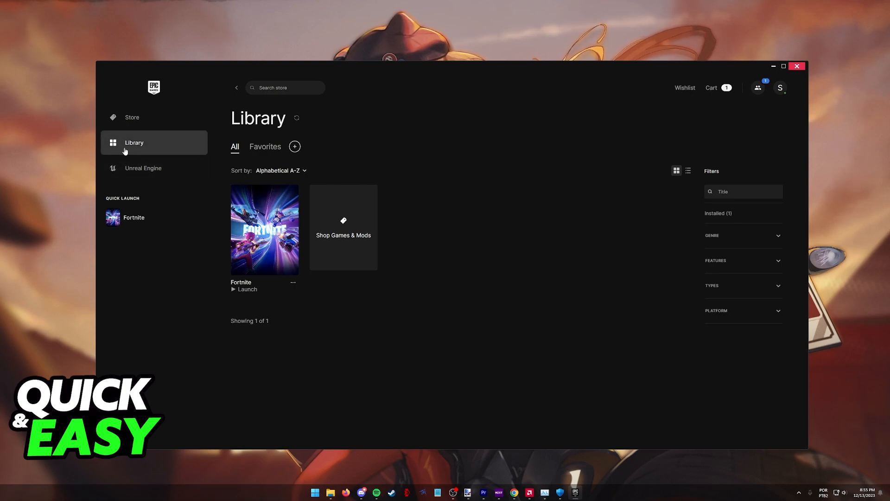
- Open the Manage settings from the Fortnite tile's menu in the Library
right_click(263, 229)
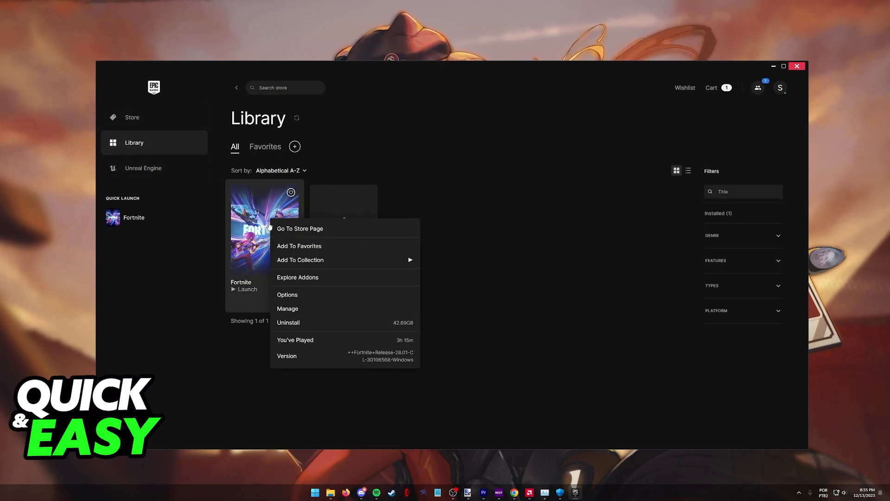
mouse_move(292, 309)
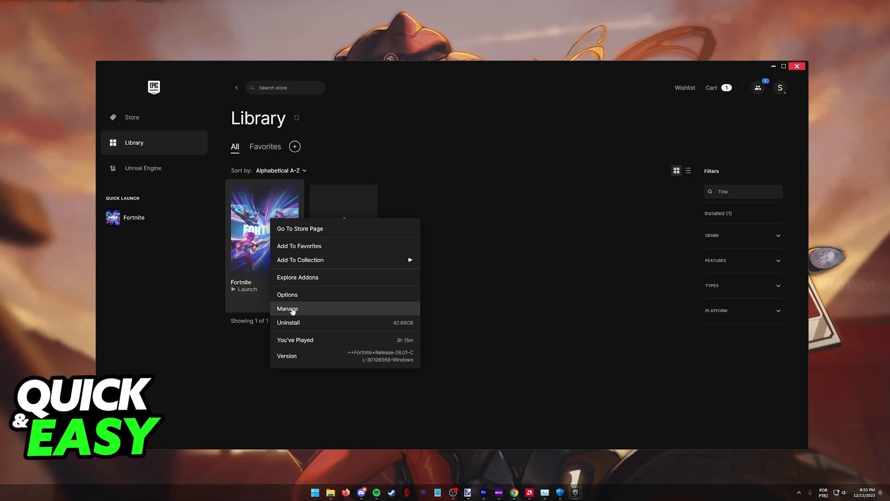
left_click(288, 308)
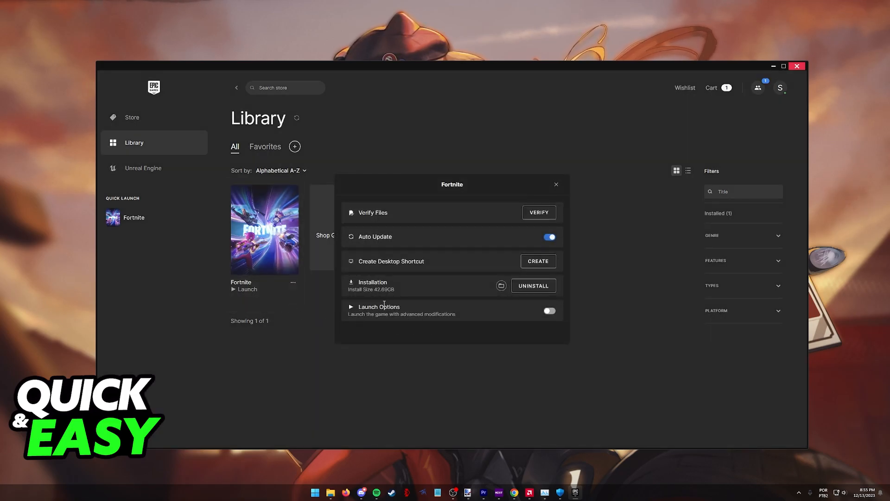
mouse_move(359, 323)
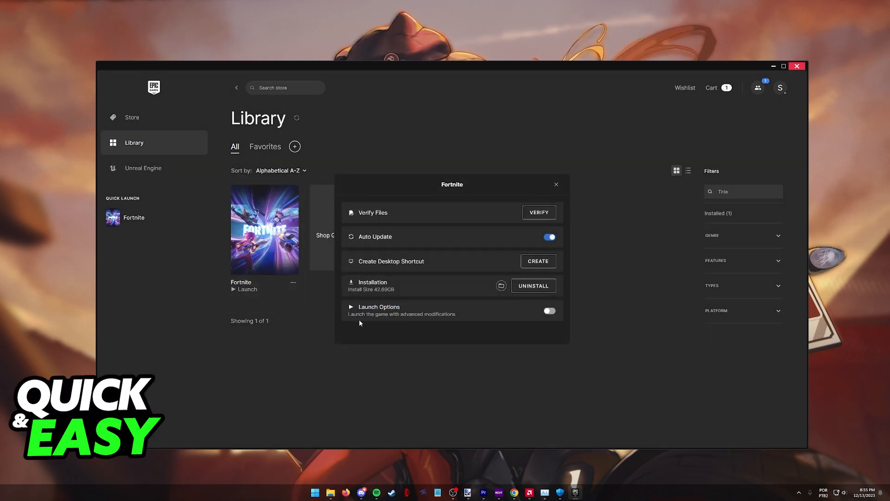
- Enable Fortnite's Launch Options with the argument d3d11, then close the Manage settings
left_click(549, 310)
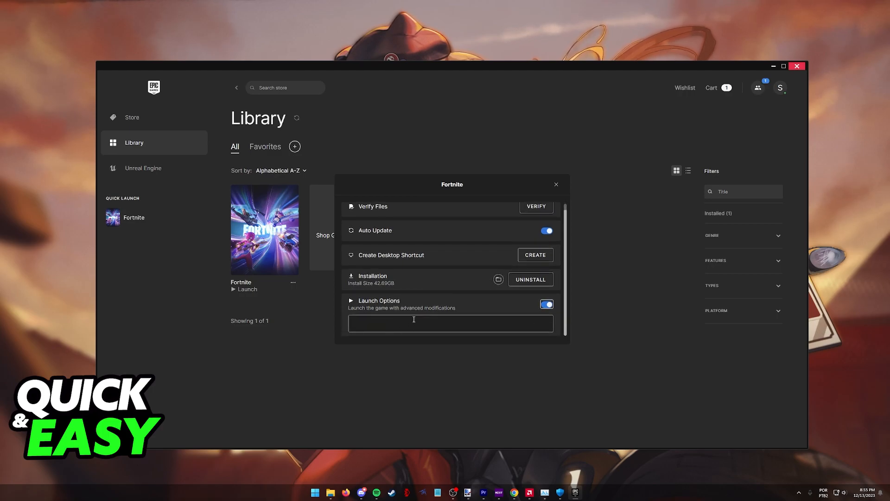
type("gohudogaidi")
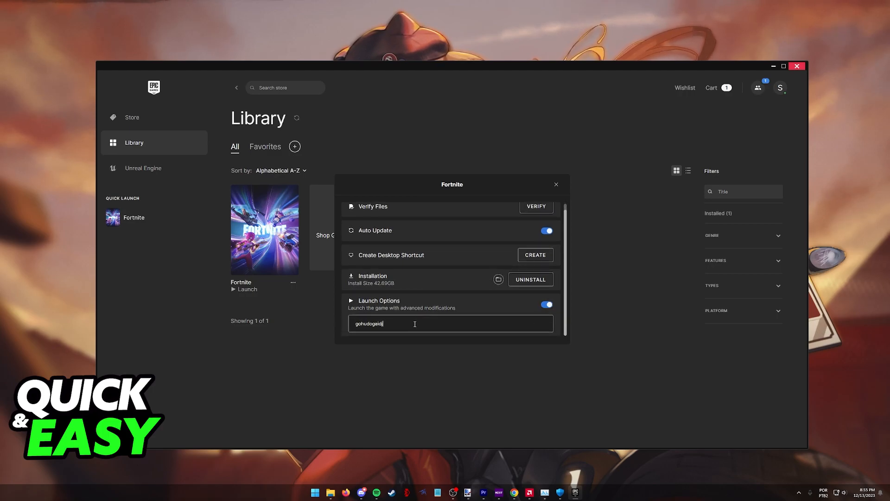
key("Ctrl+a")
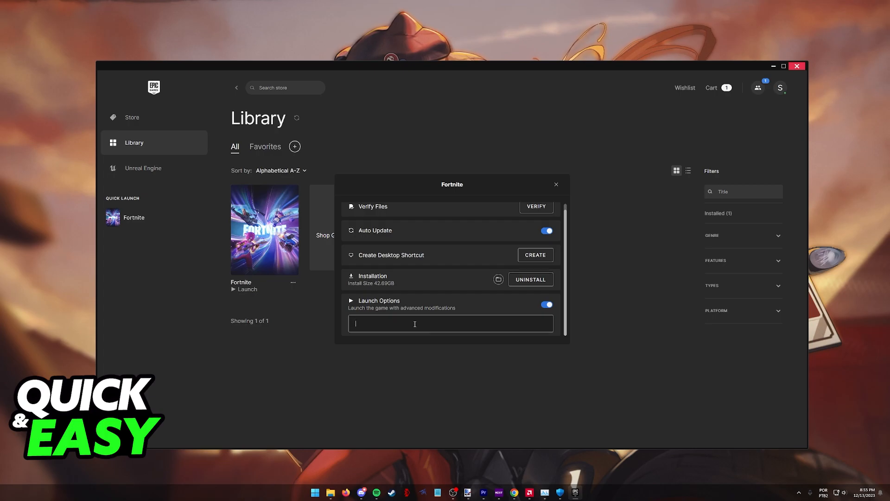
type("d3d")
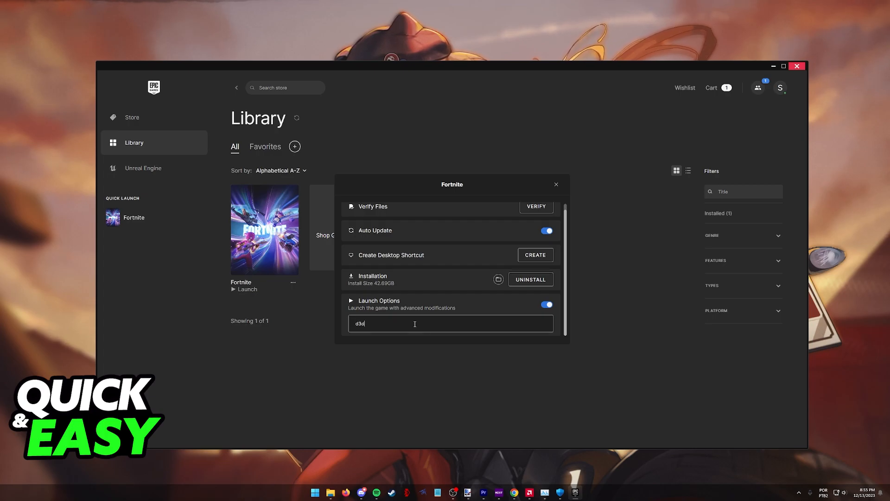
type("11")
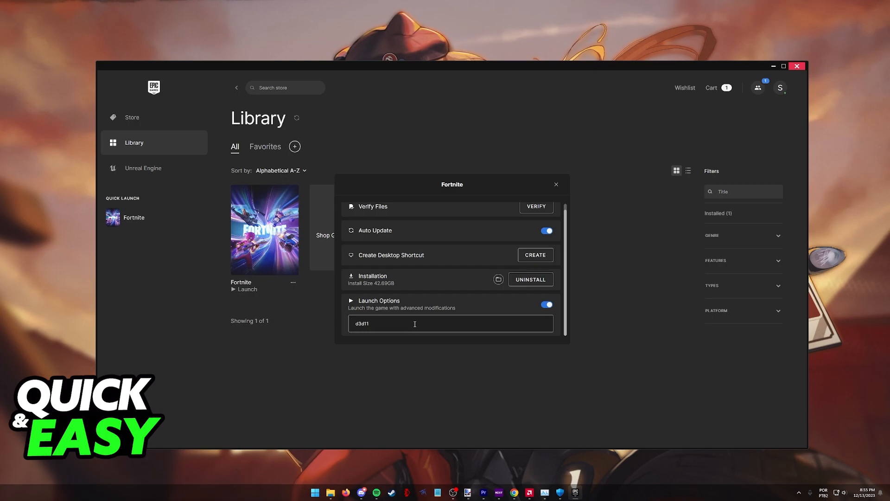
double_click(361, 323)
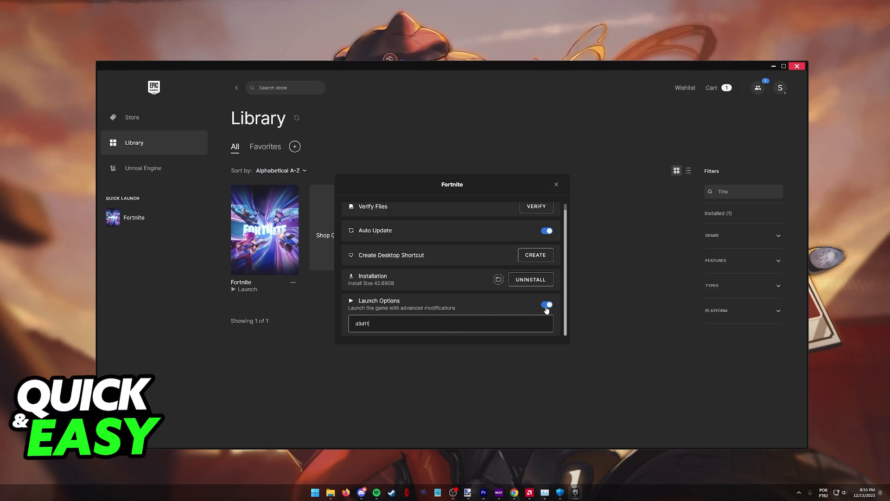
left_click(556, 184)
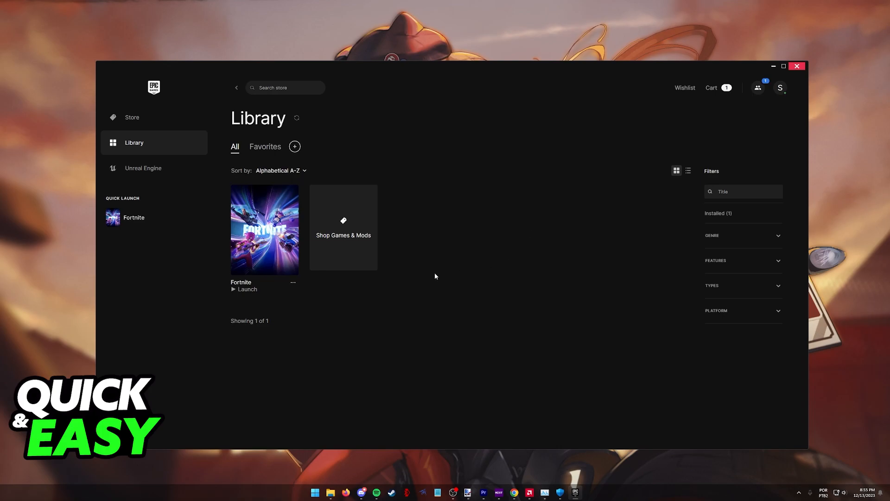
mouse_move(271, 227)
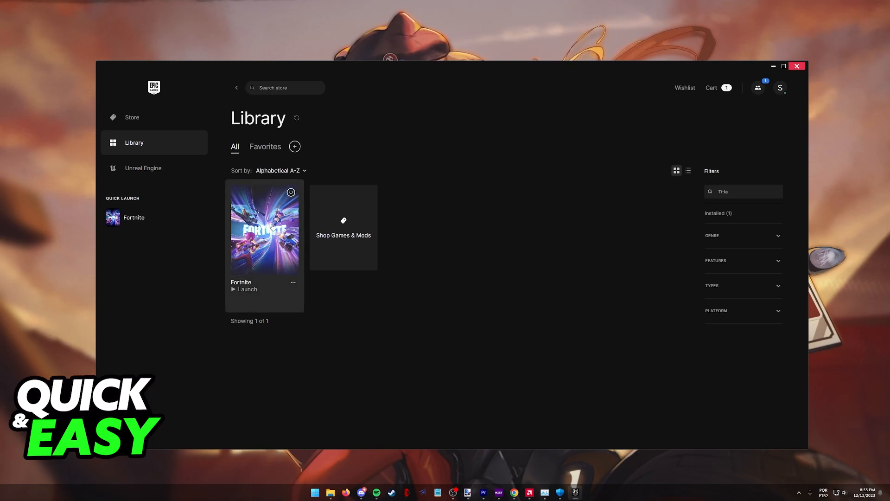
left_click(244, 289)
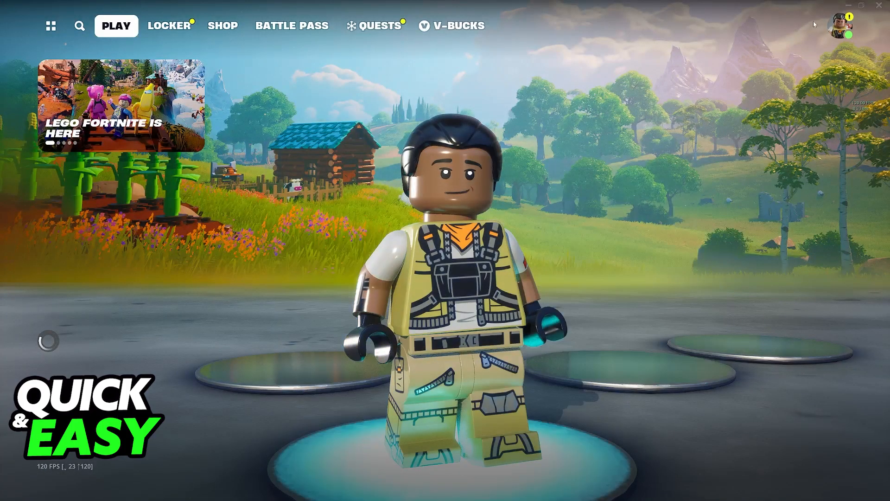
- Switch Fortnite's Rendering Mode to DirectX 11 and back to DirectX 12, then exit video settings
left_click(841, 25)
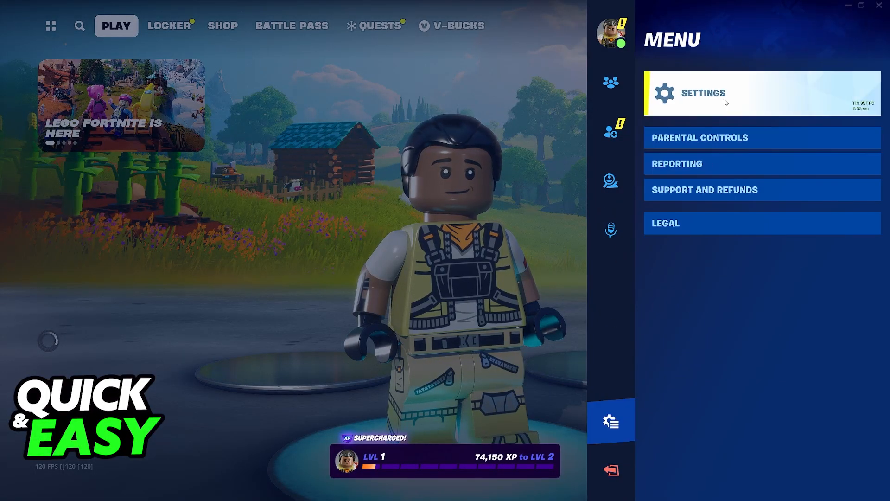
left_click(703, 93)
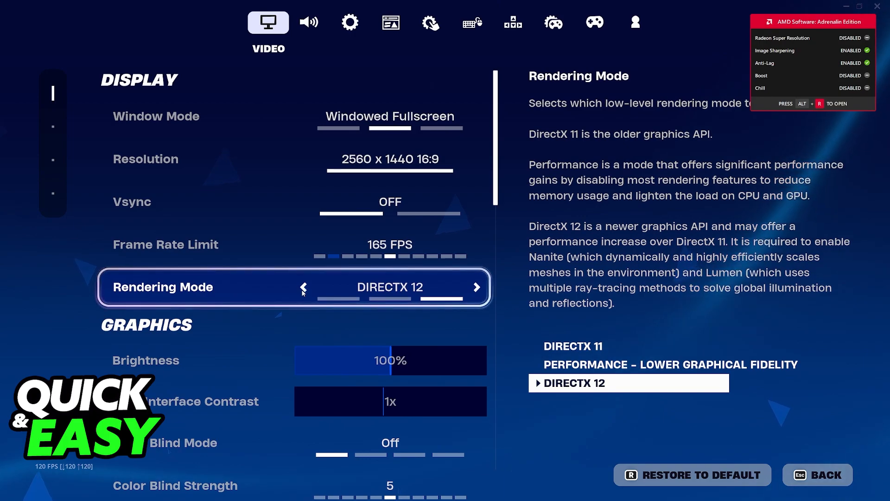
left_click(303, 287)
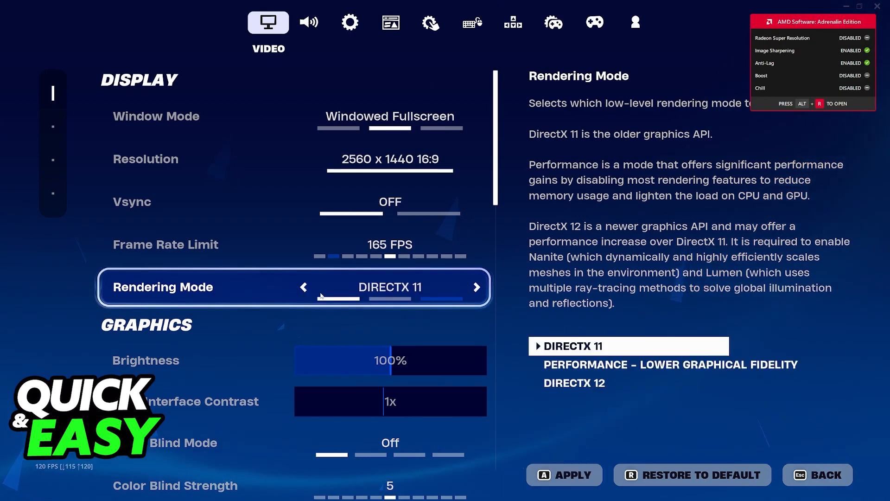
left_click(476, 287)
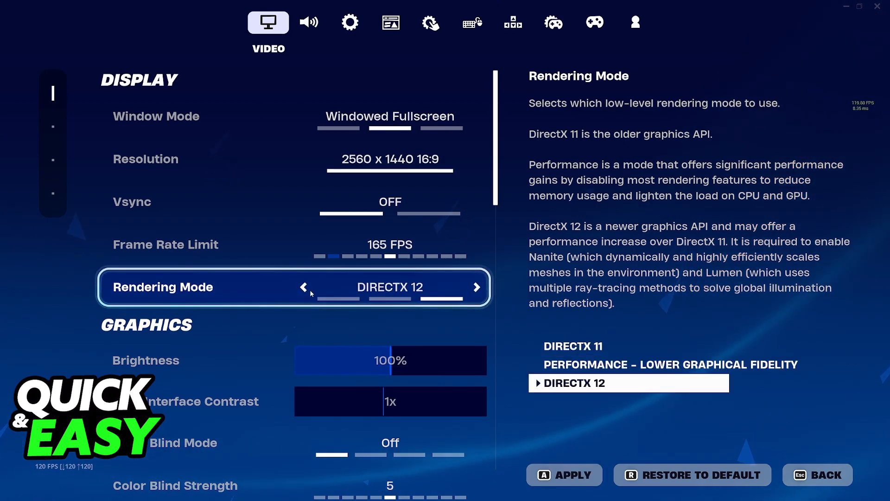
left_click(828, 474)
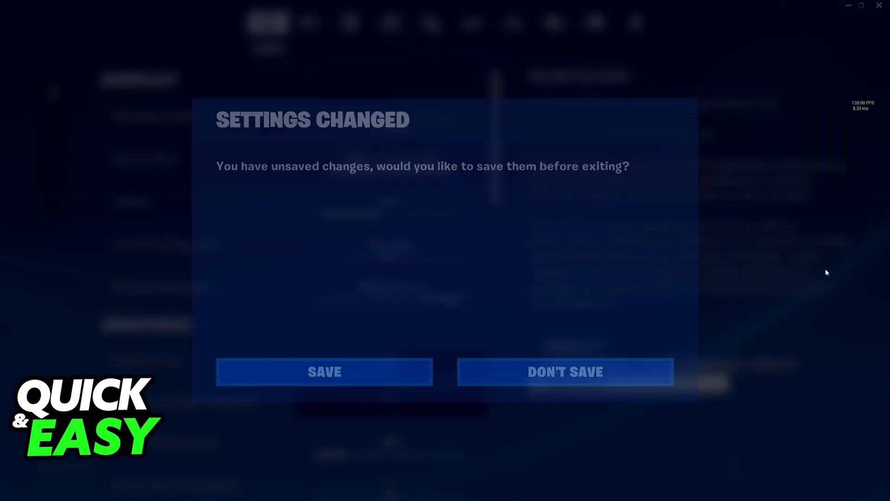
left_click(563, 371)
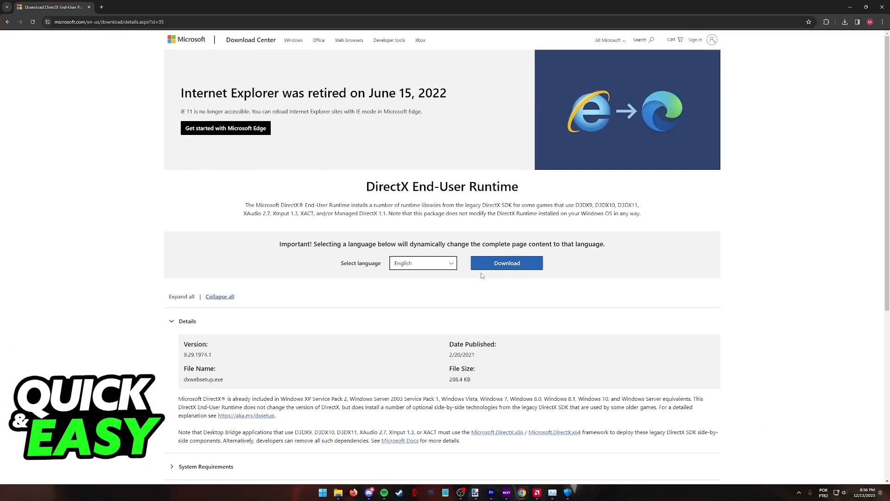
- Start the DirectX End-User Runtime installer download from Microsoft Download Center
double_click(389, 186)
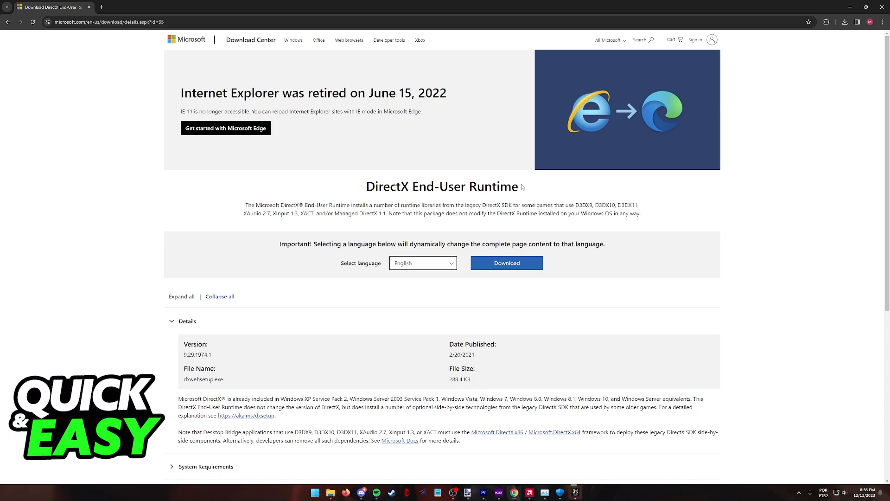
left_click(506, 262)
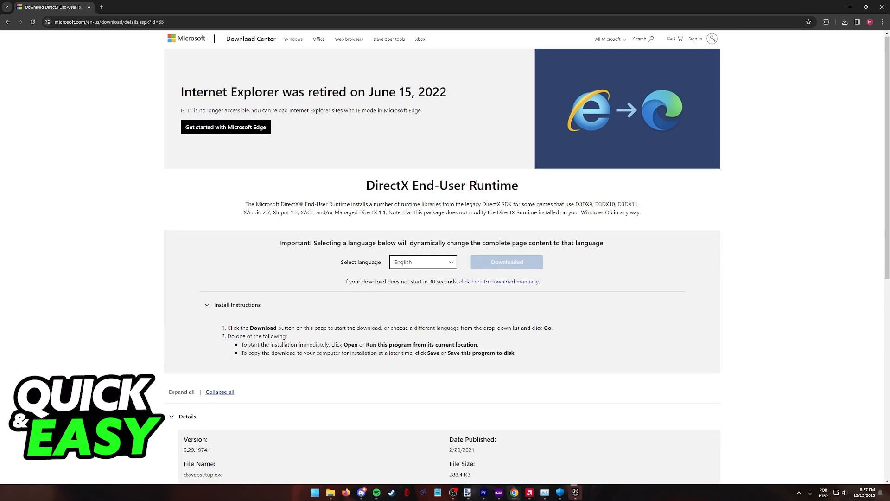
scroll("down", 3)
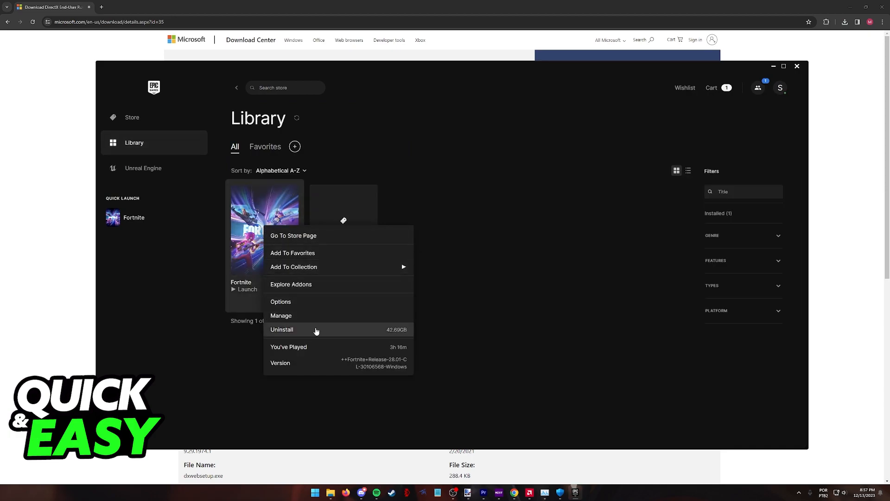
- Close the Fortnite actions menu to return to the DirectX download page
left_click(281, 301)
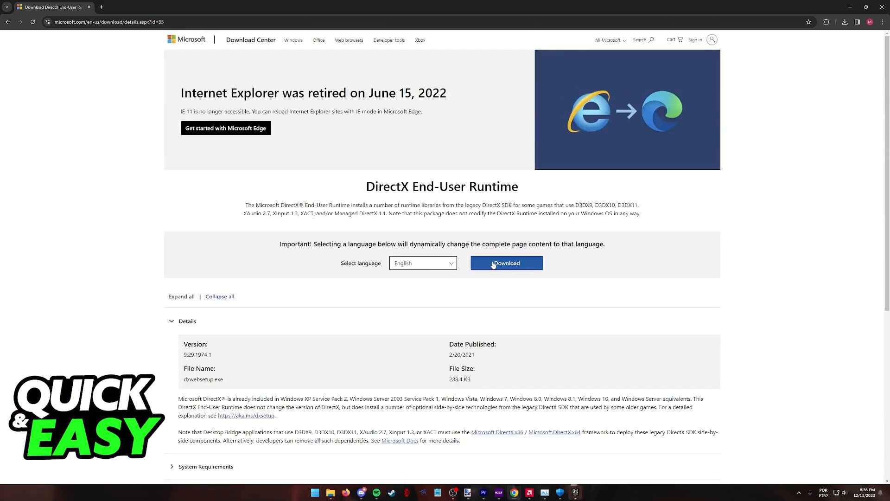
- Download the DirectX End-User Runtime again and switch back to Epic Games Launcher
left_click(507, 263)
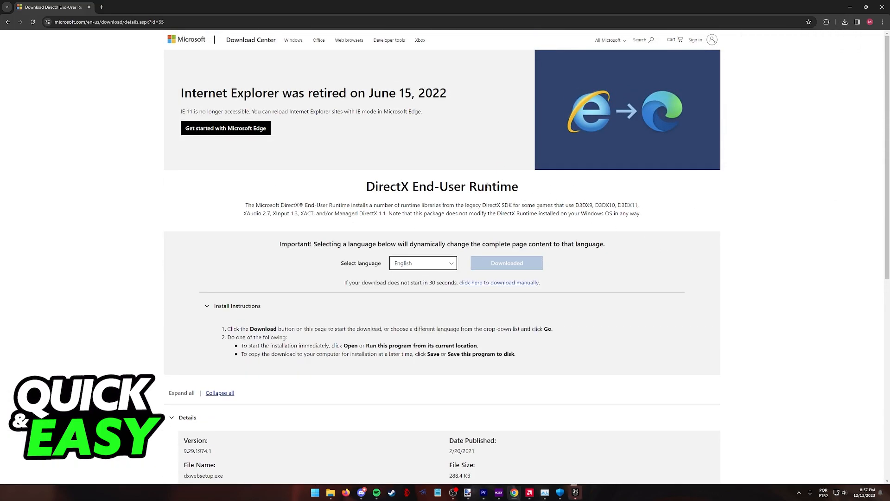
scroll("down", 3)
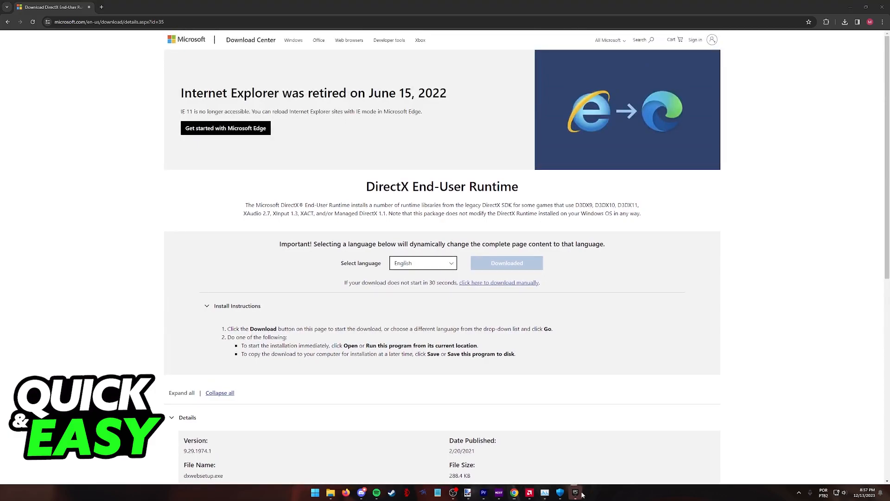
left_click(577, 493)
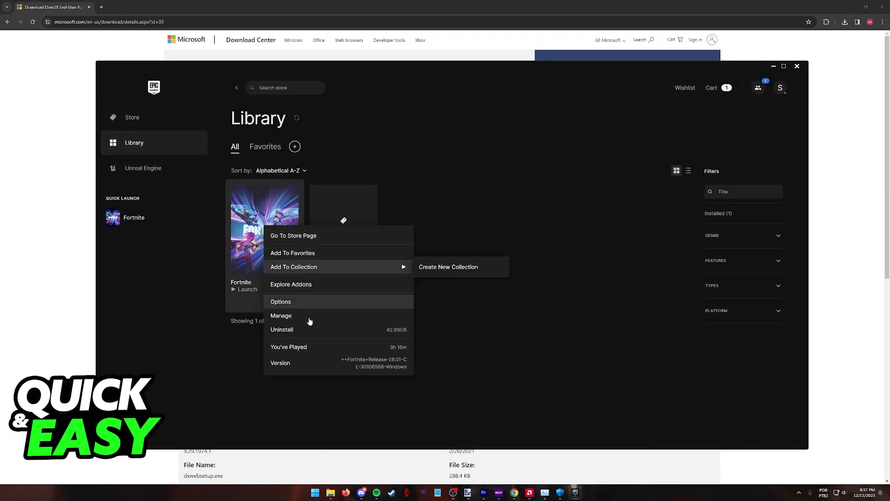
- Reopen Fortnite's Manage settings and confirm Launch Options reads d3d11
left_click(281, 301)
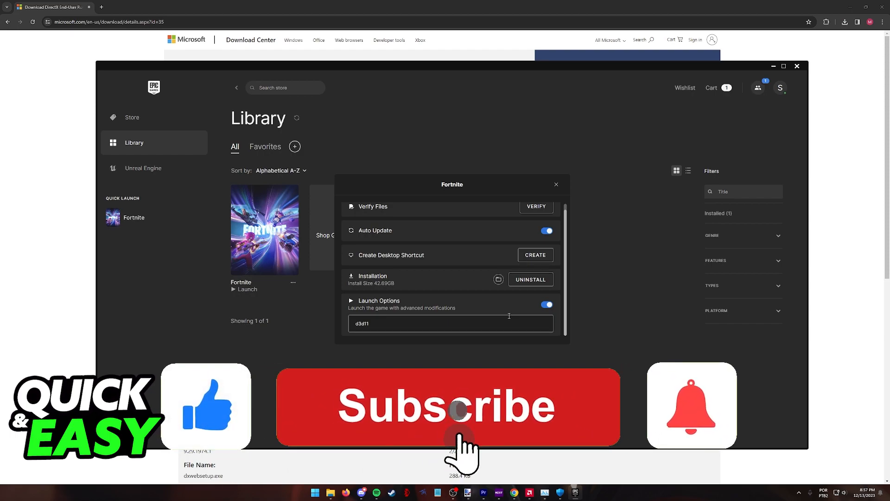
left_click(459, 420)
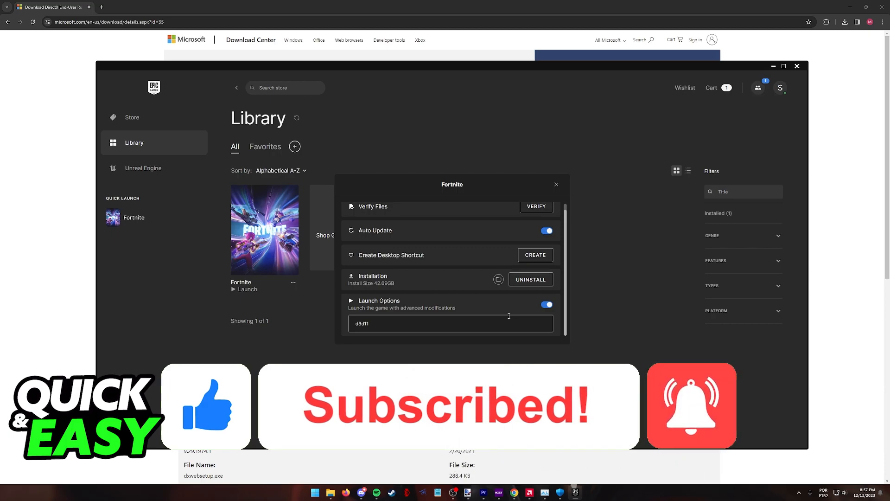